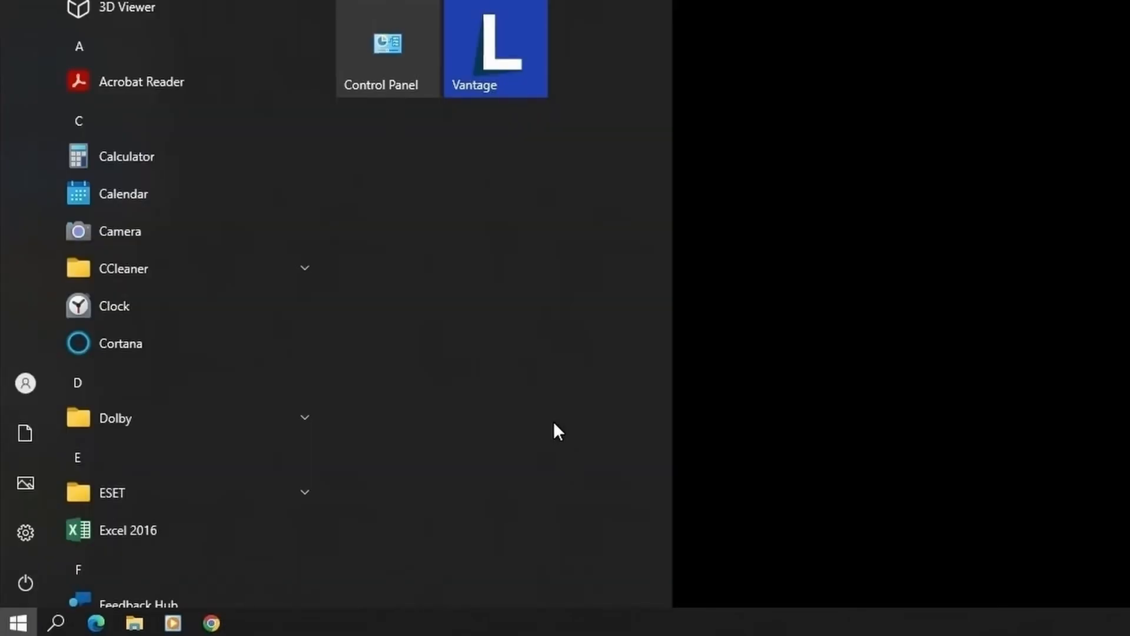
Step: Launch Task Scheduler from Start and show the PowerApps folder's PcSpecAuto task
text(task)
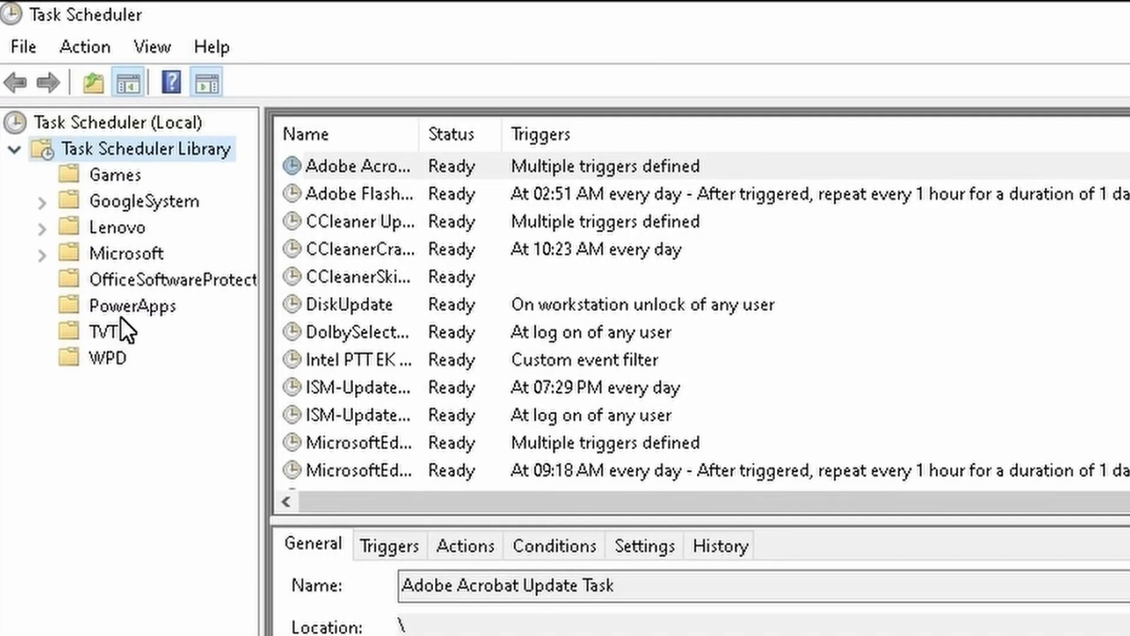
click(133, 305)
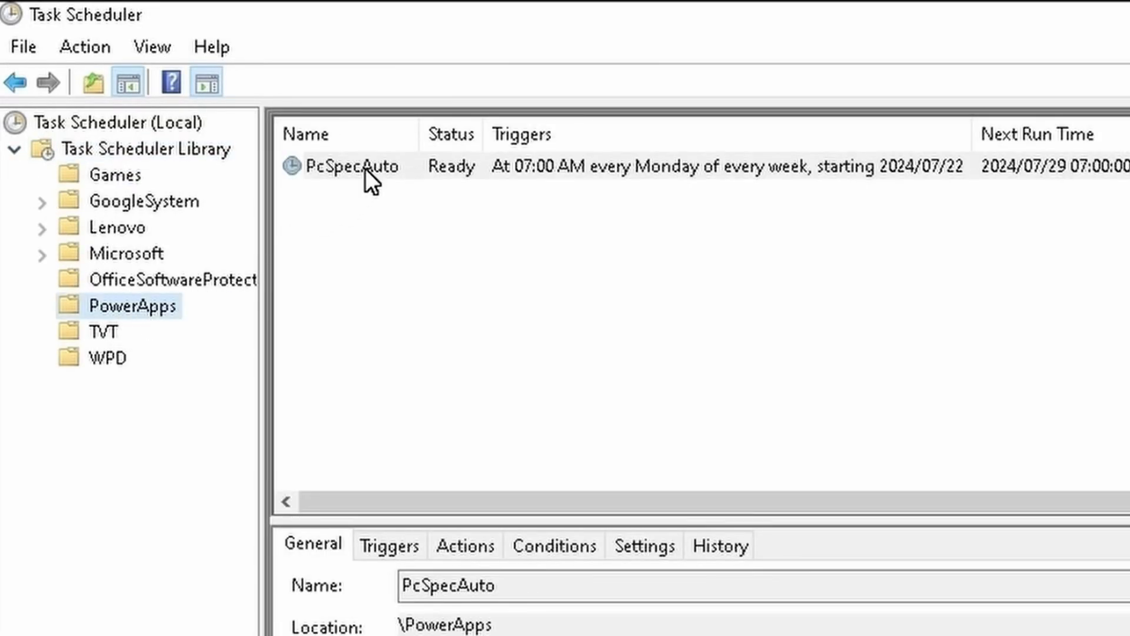
double_click(351, 166)
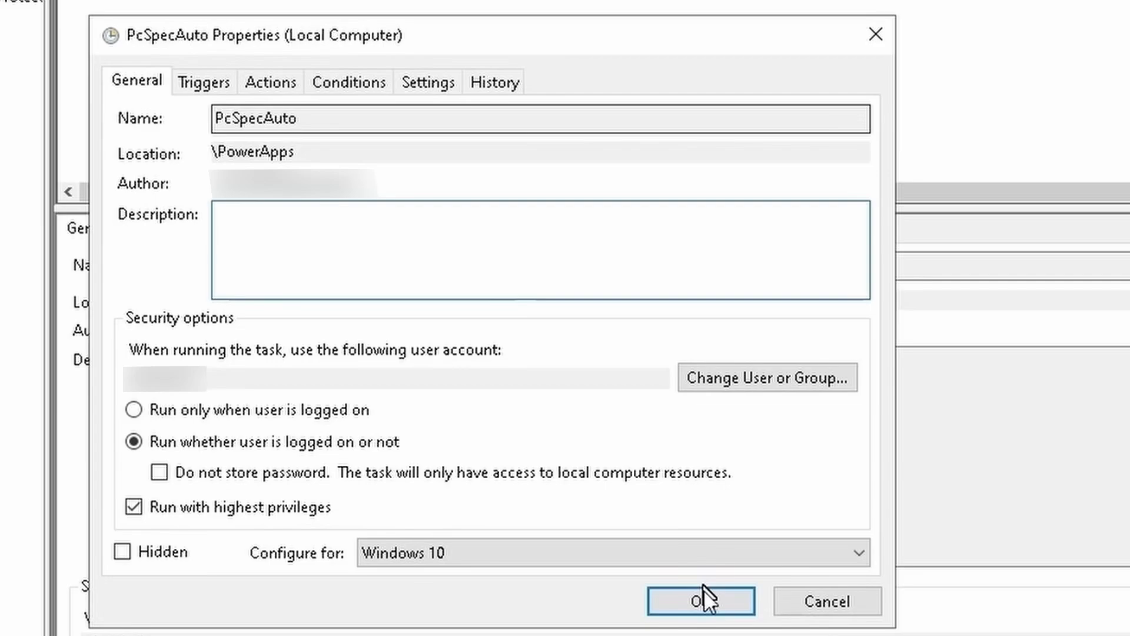
click(700, 600)
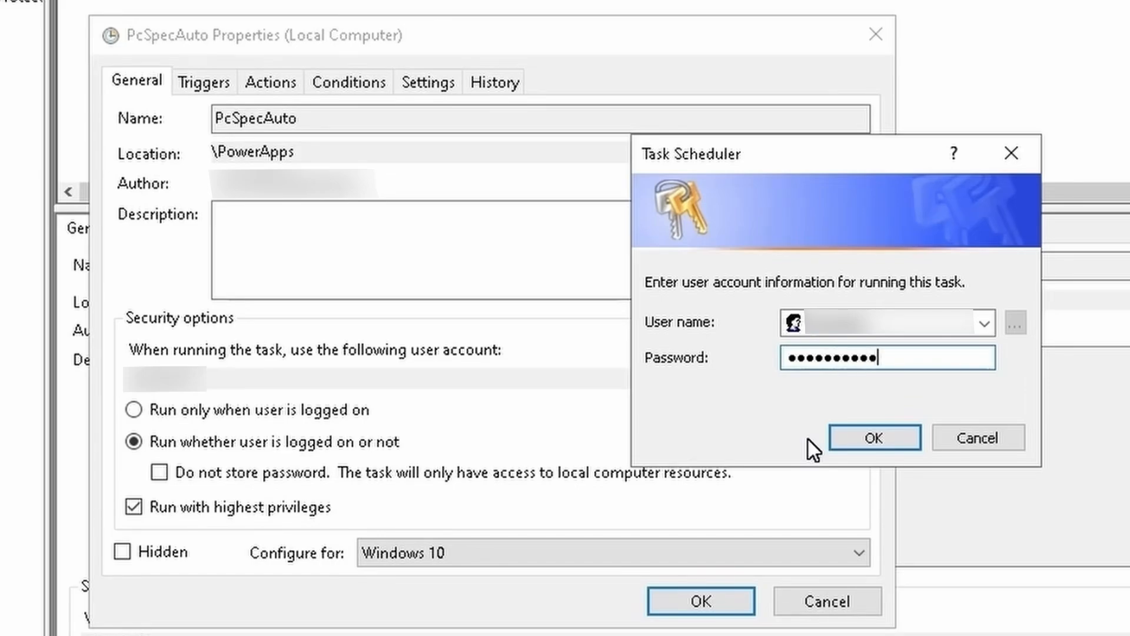
click(874, 437)
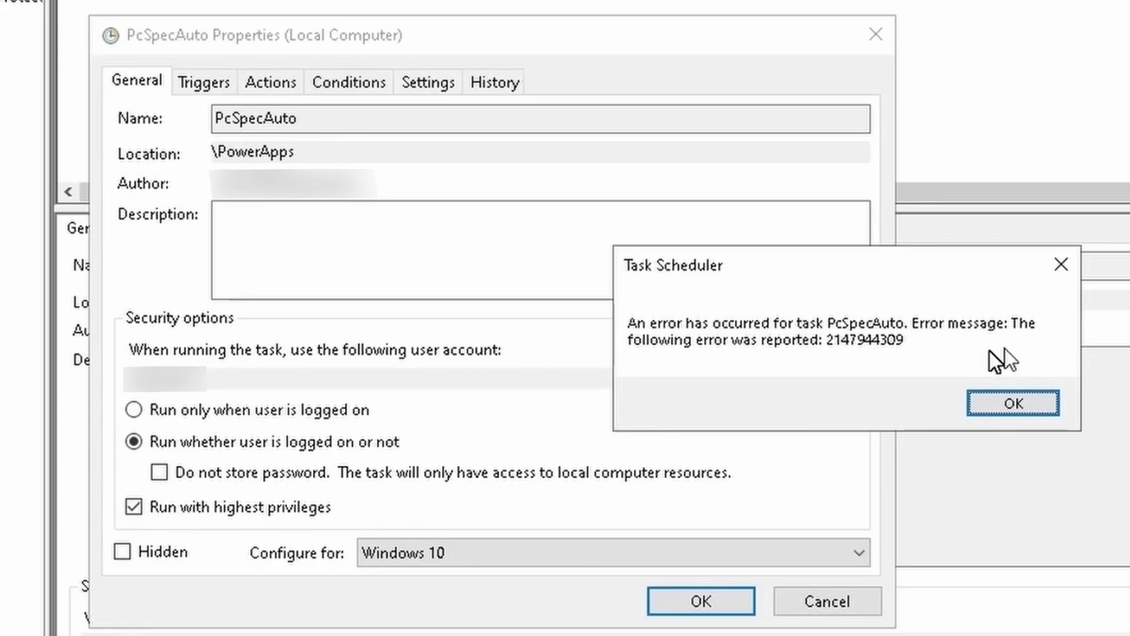
click(1013, 403)
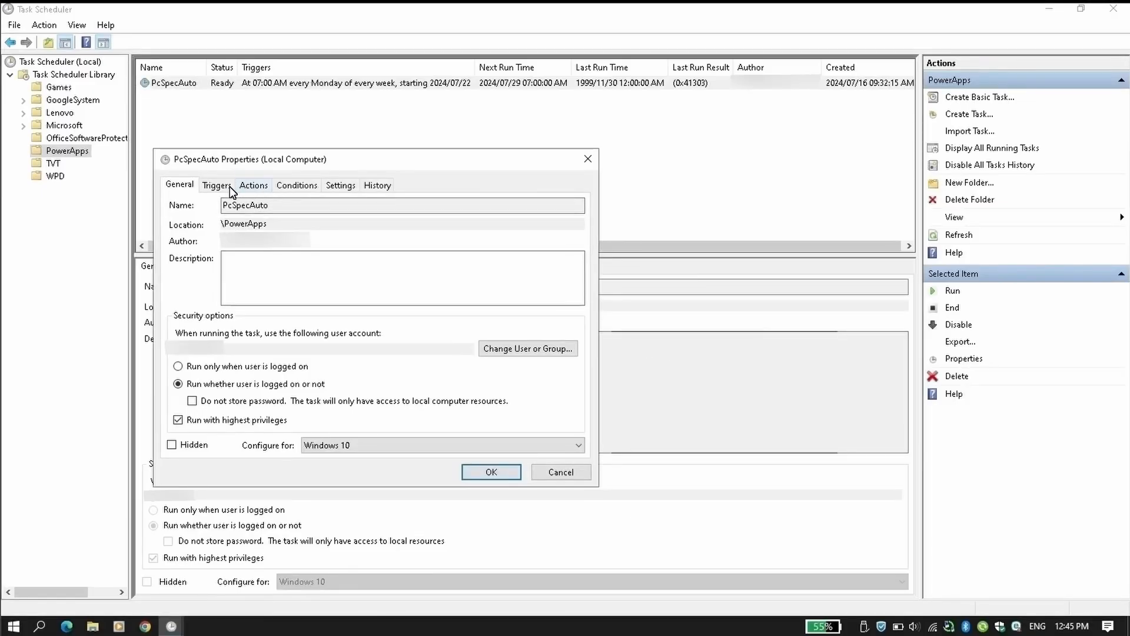
Step: Change PcSpecAuto's action script to C:\GetPcSpecs\PcSpec_Setup.bat
click(253, 184)
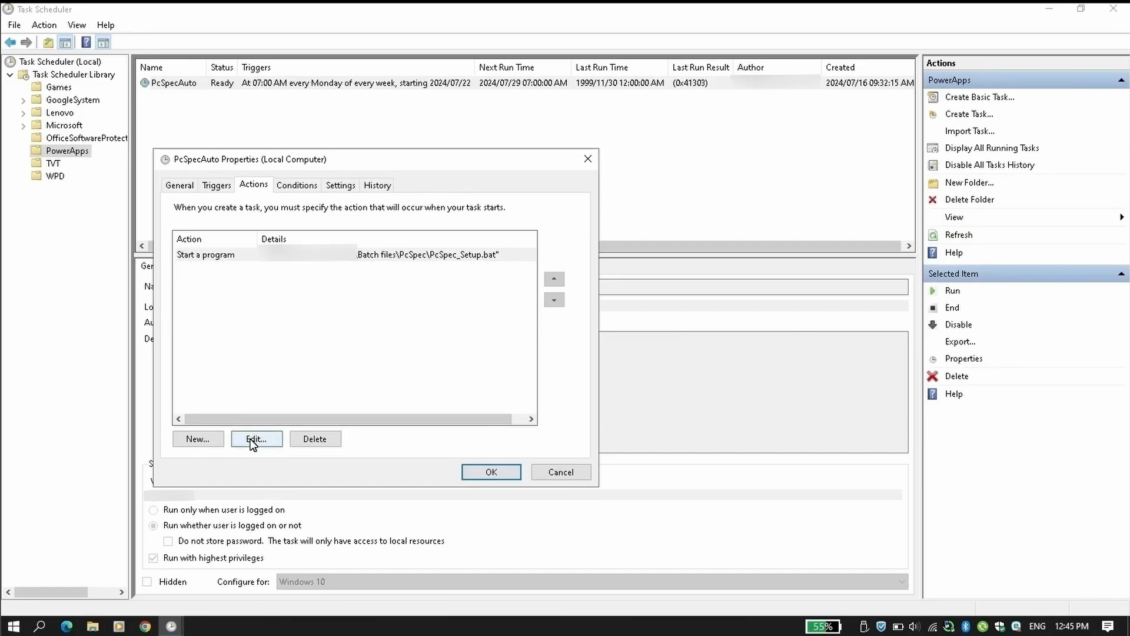
click(256, 438)
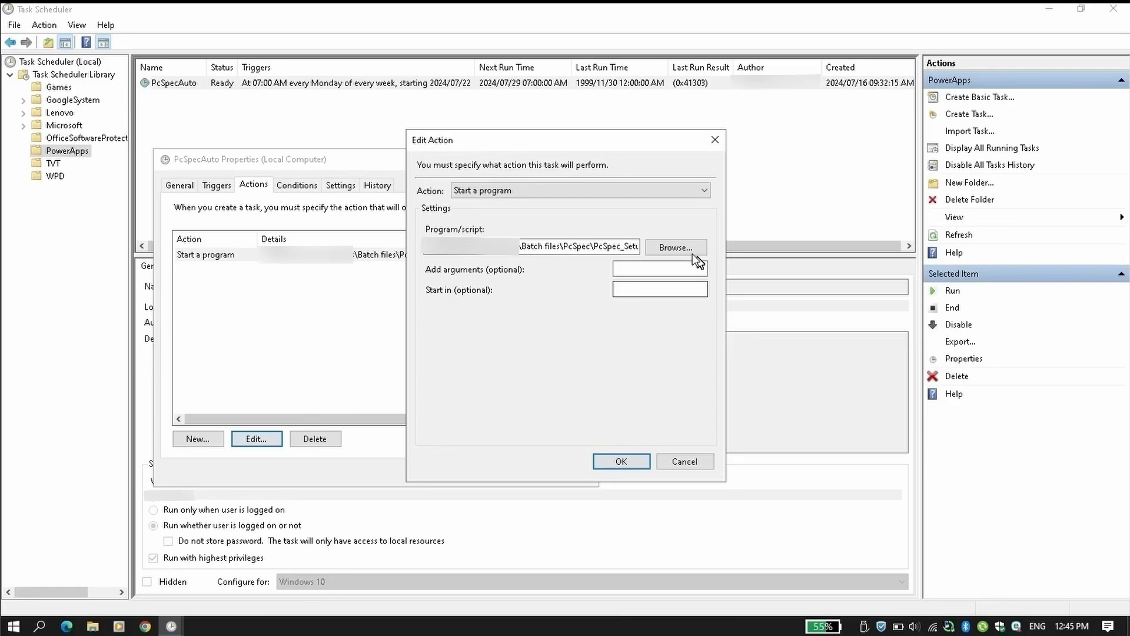
click(675, 247)
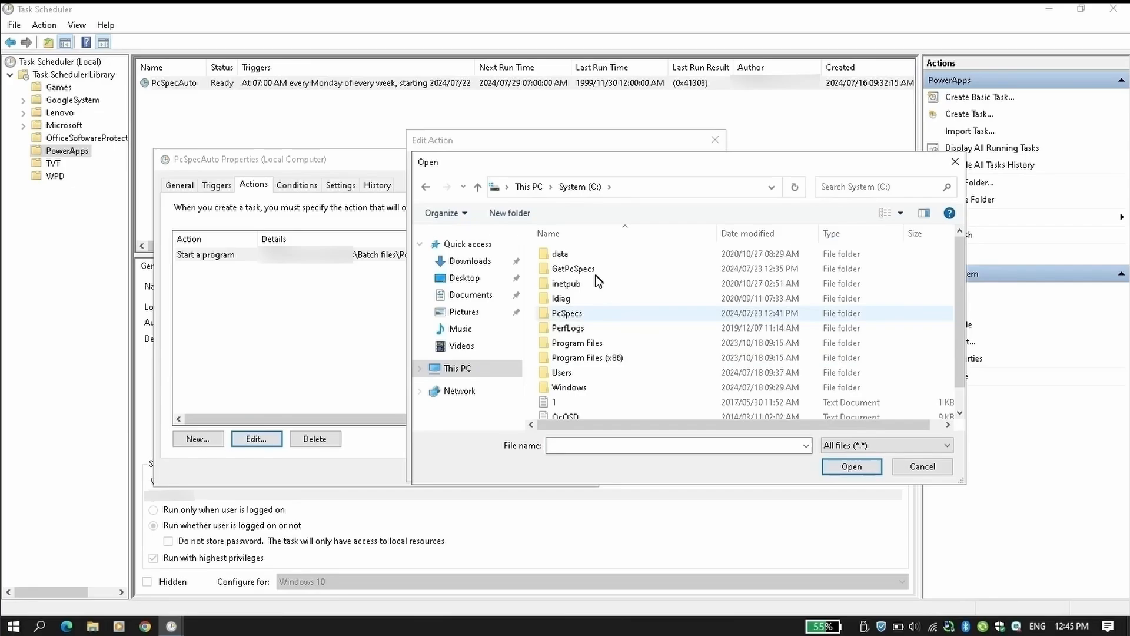
double_click(575, 268)
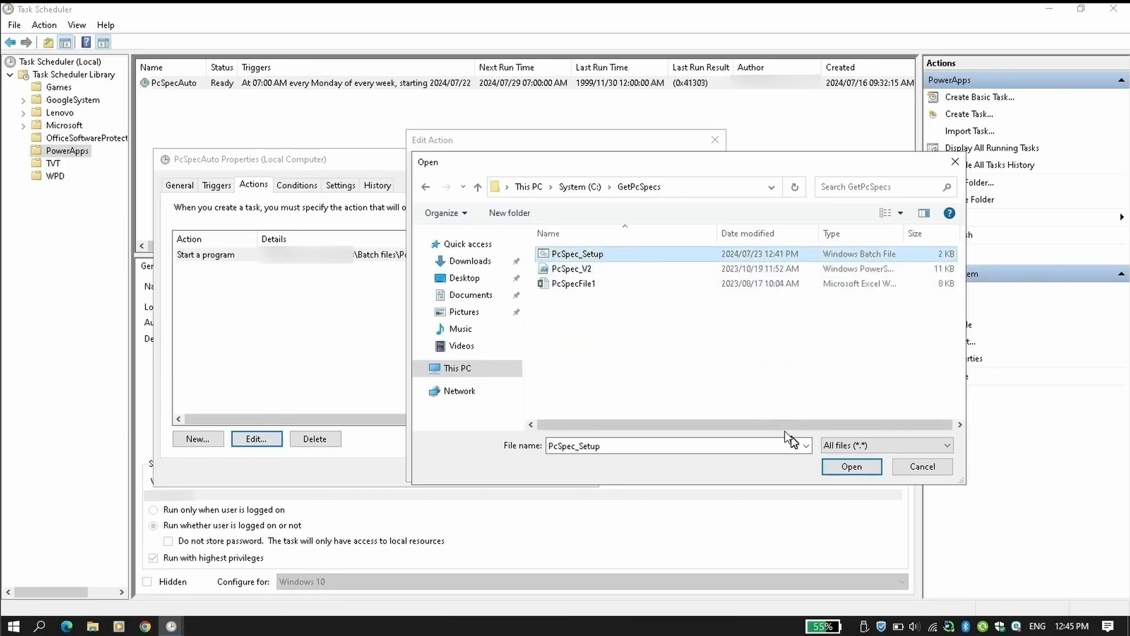
click(851, 466)
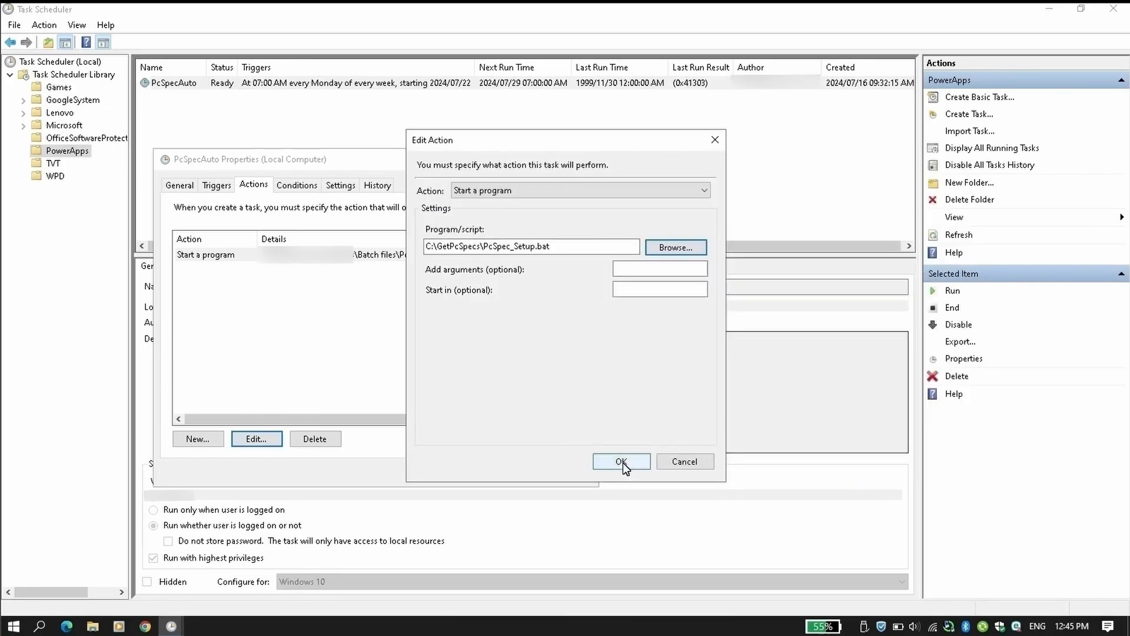
click(620, 461)
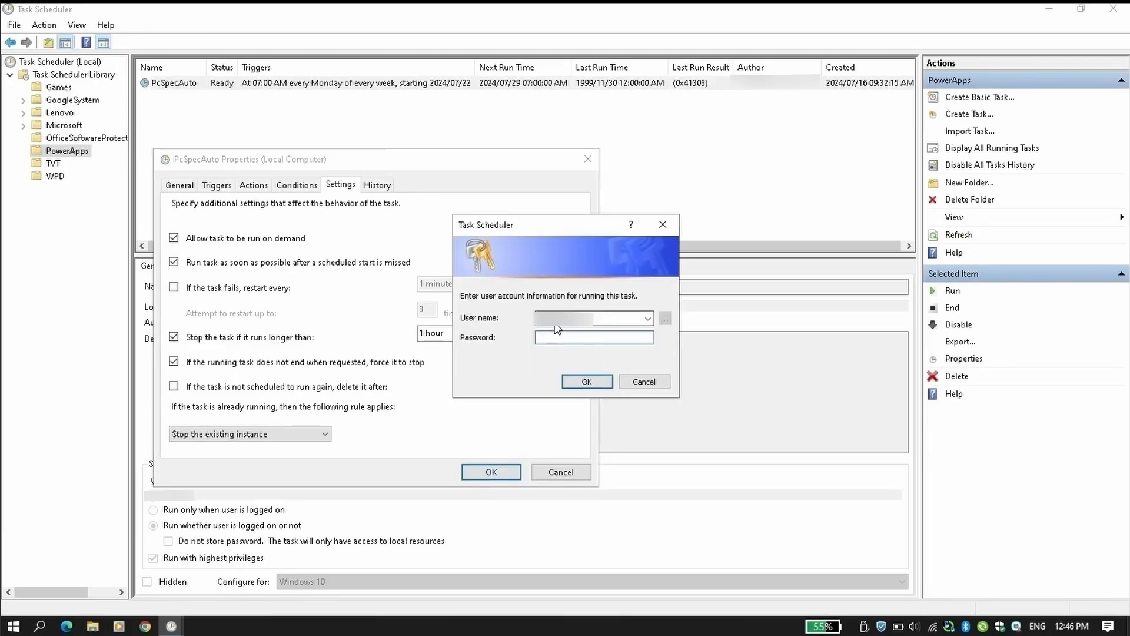
click(594, 337)
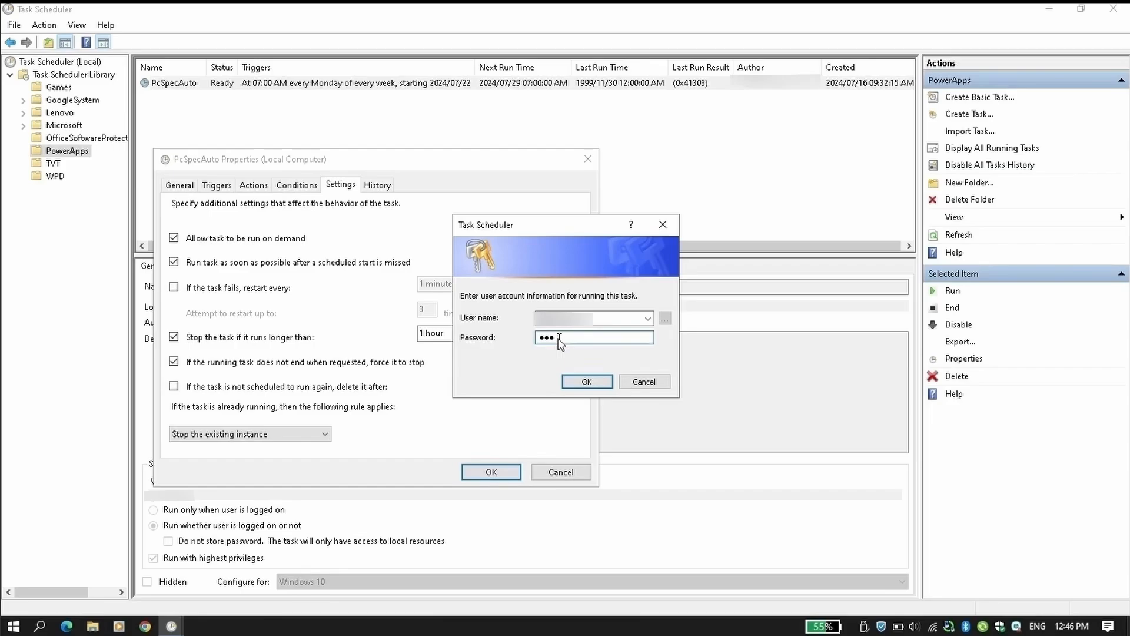
text(••••)
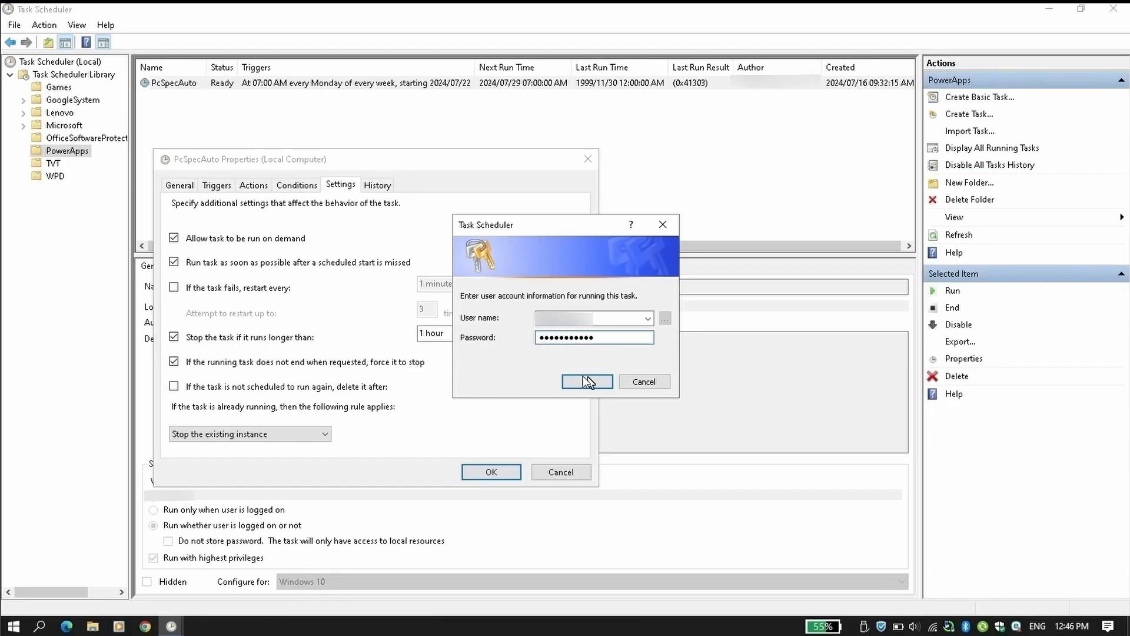
click(586, 381)
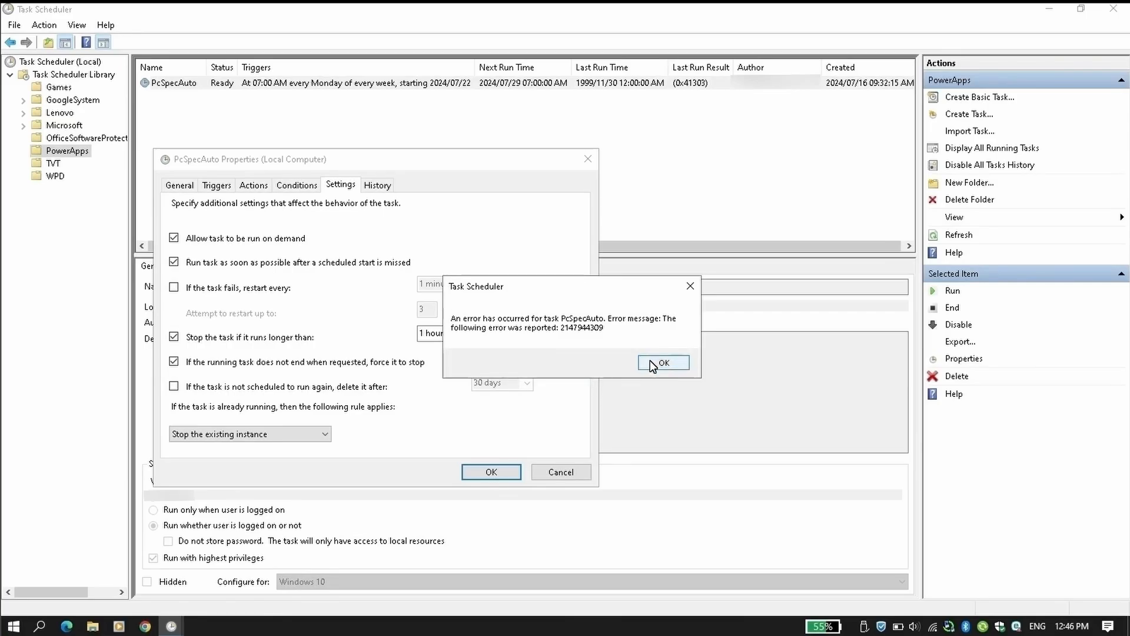
click(662, 362)
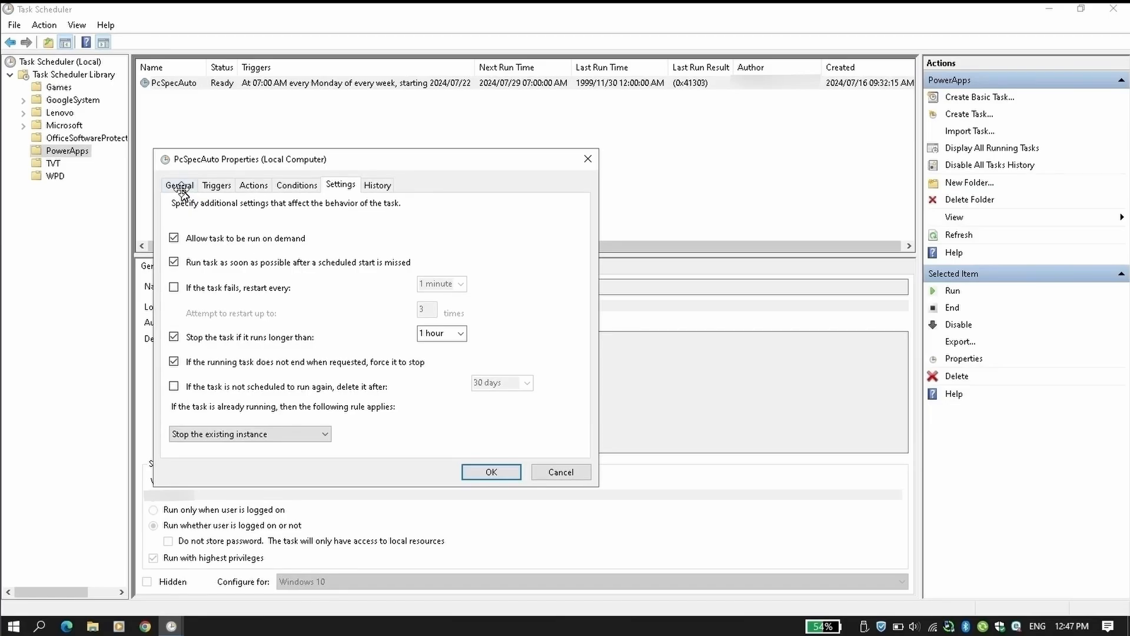
click(527, 348)
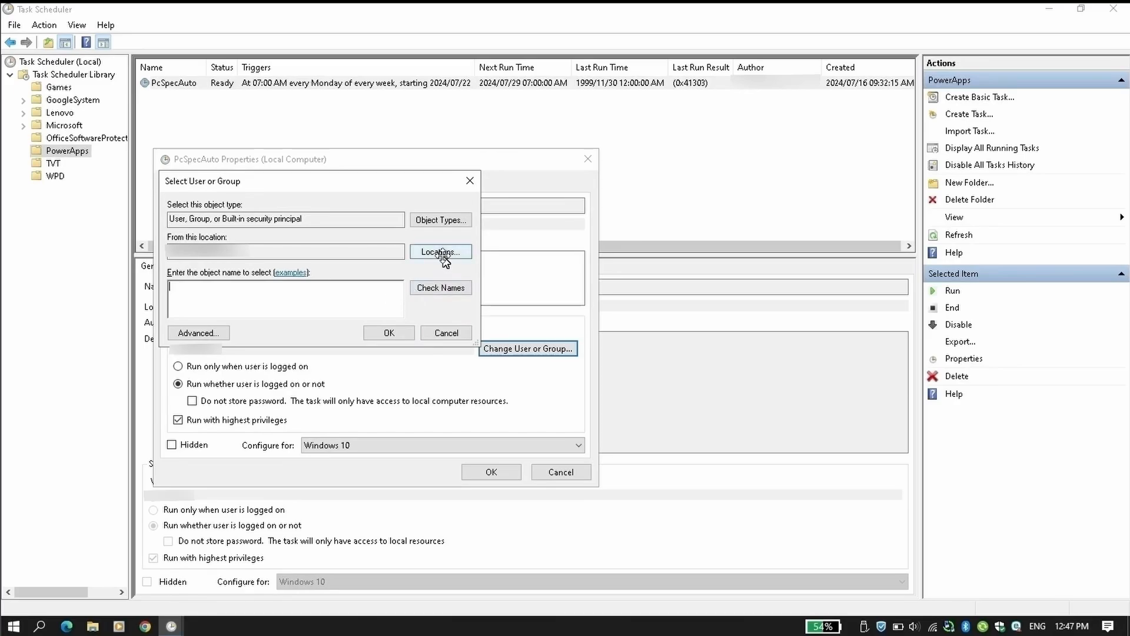
Step: Set the run-as user to a domain account found by searching the Entire Directory
click(440, 250)
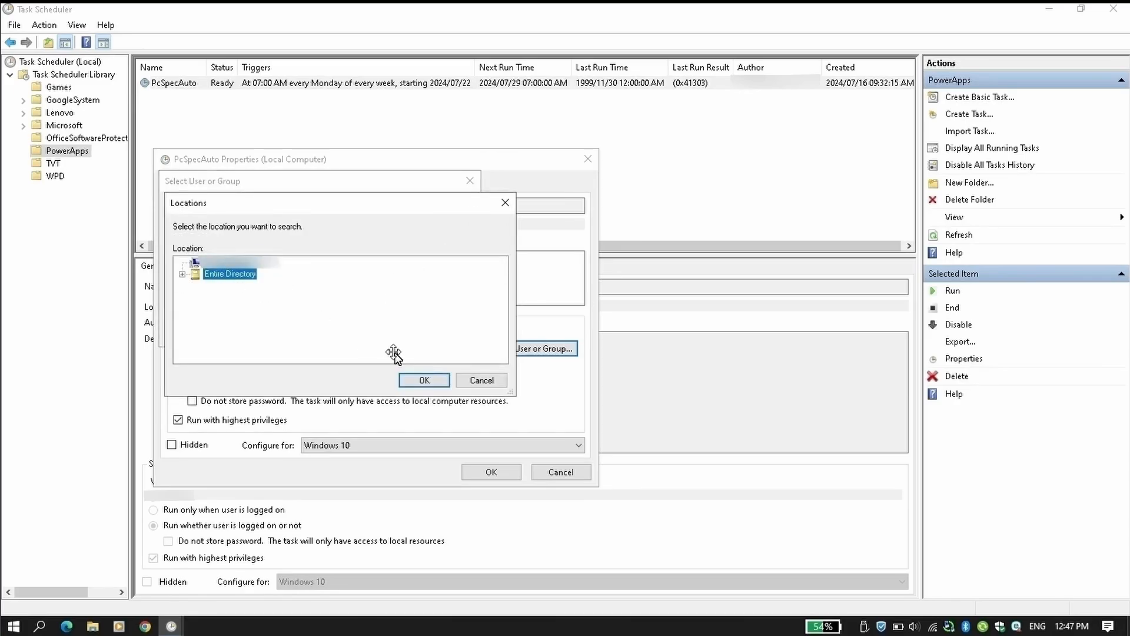
click(424, 380)
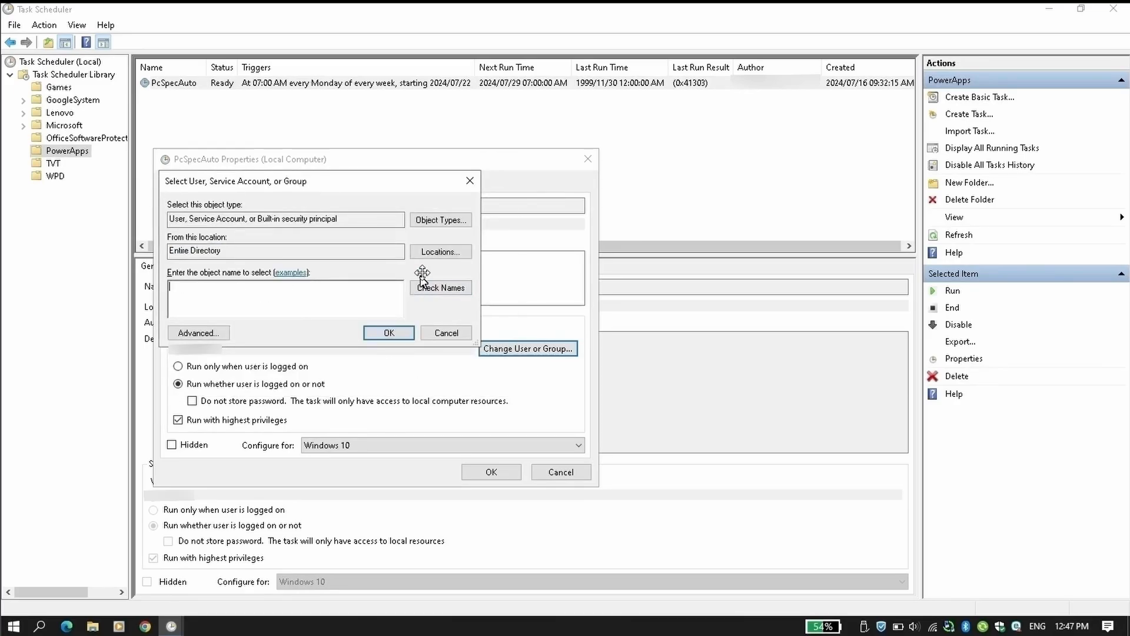
click(198, 332)
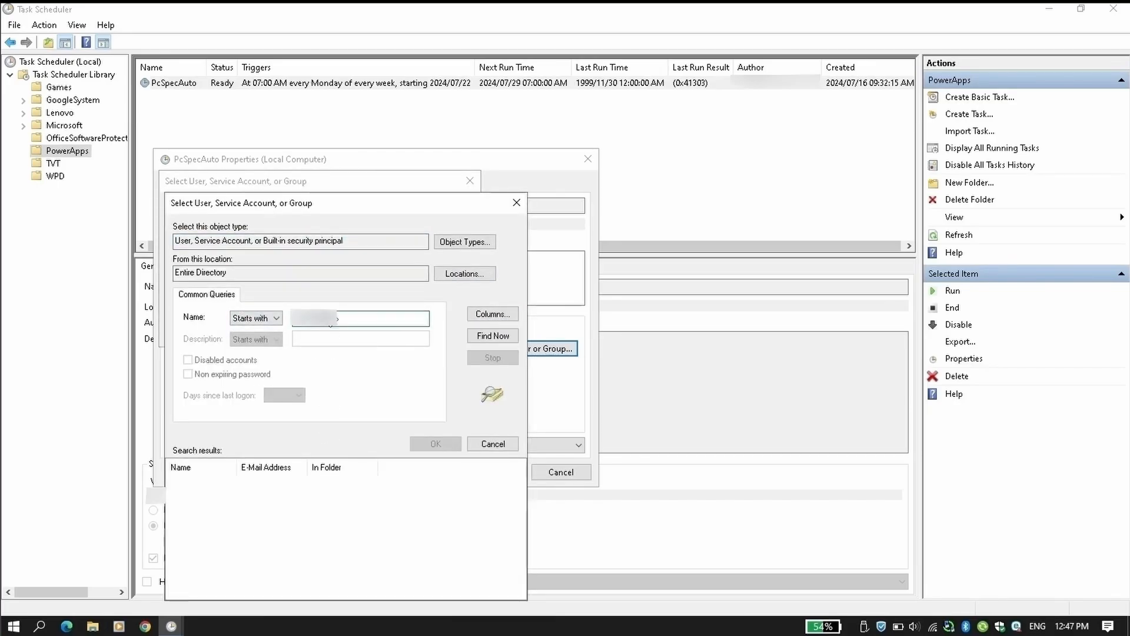
click(492, 335)
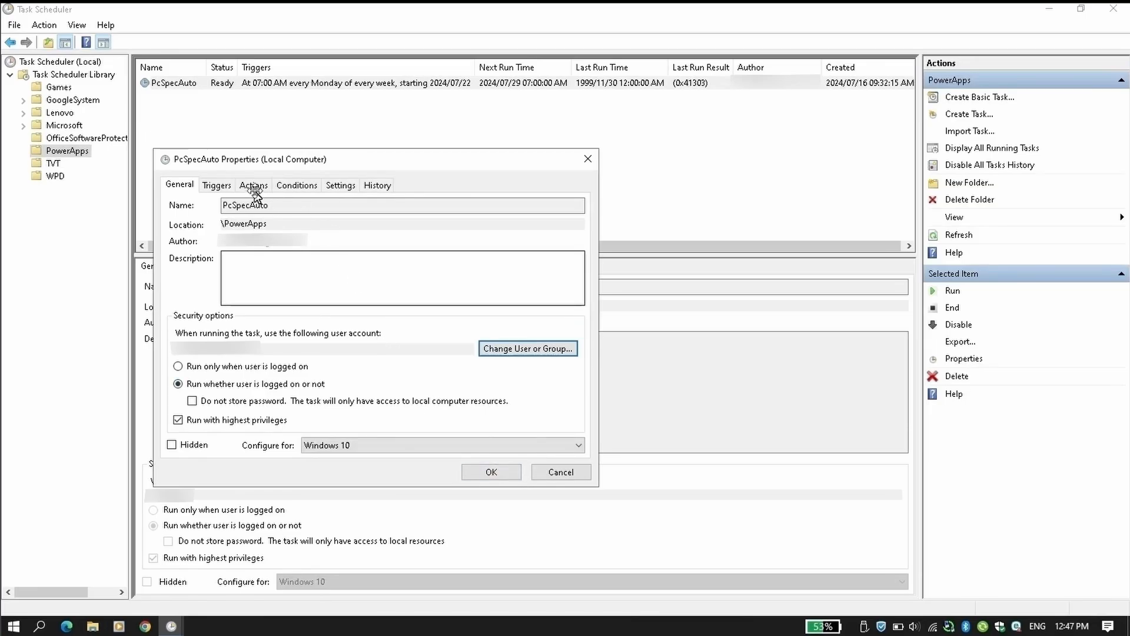
Step: Review the weekly trigger settings and the action's script path without changes
click(216, 185)
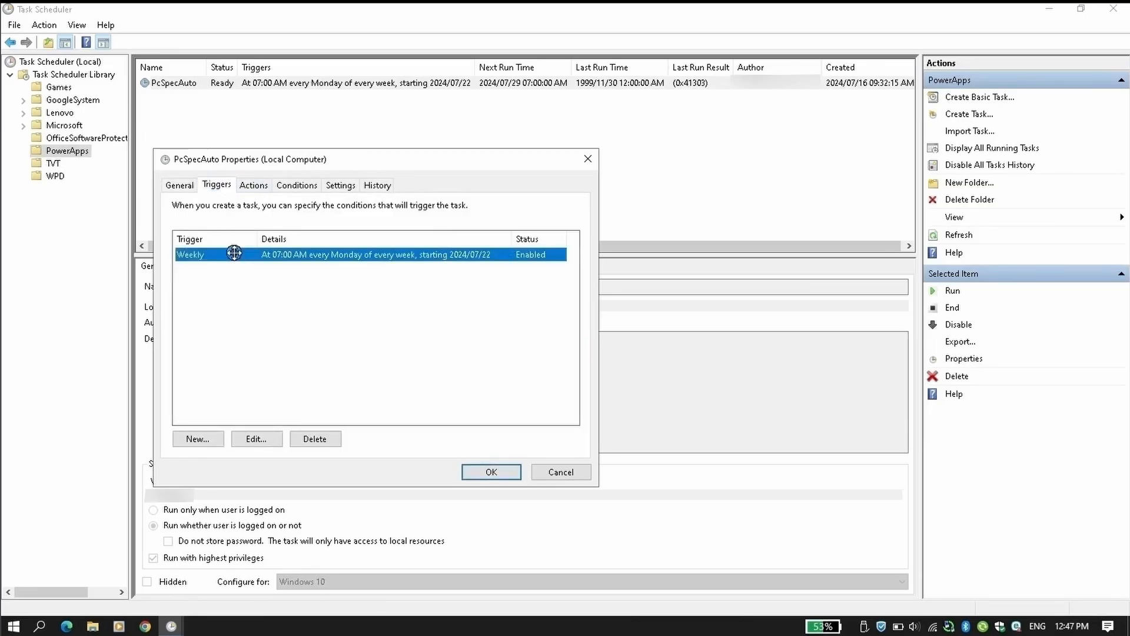
click(257, 438)
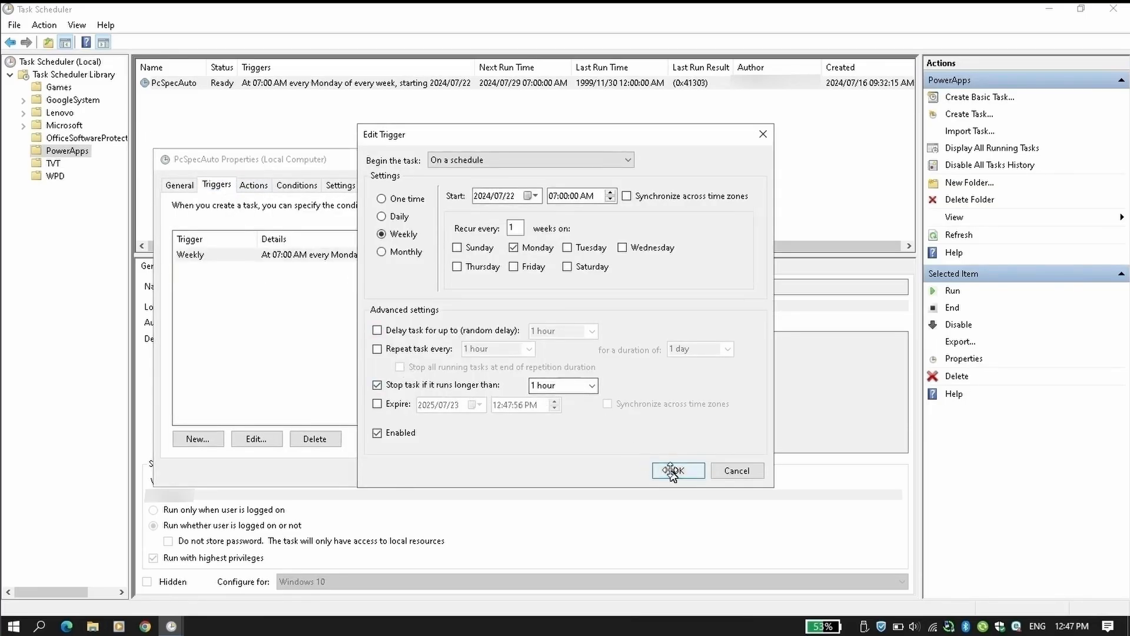
click(677, 470)
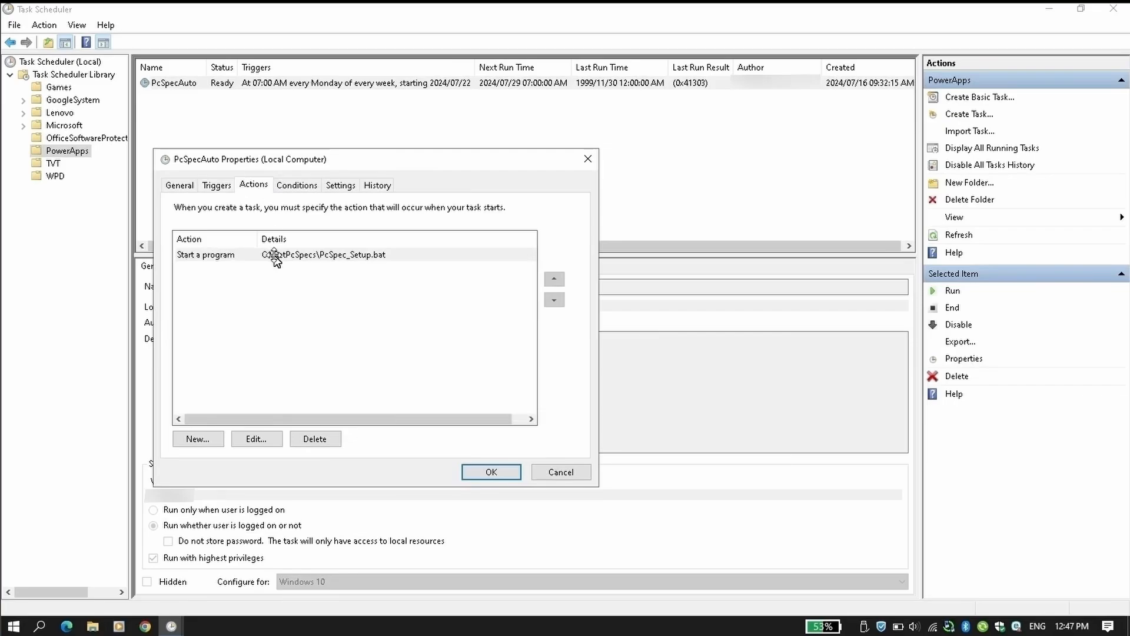
click(340, 184)
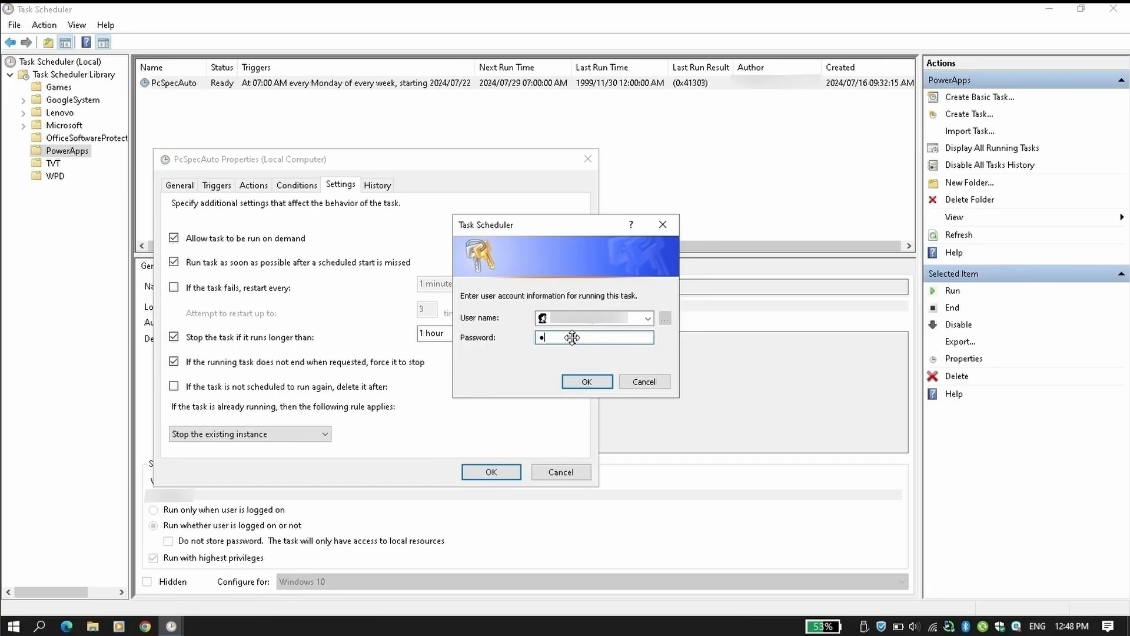
Step: Enter the domain account's password in the credentials prompt and submit it
text(••••)
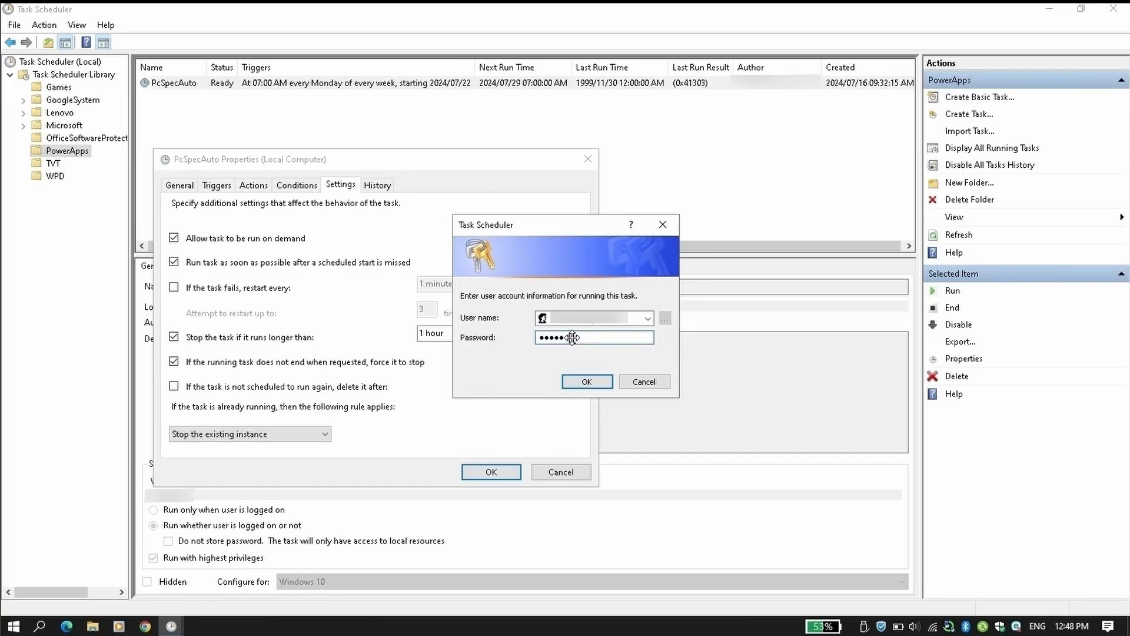
text(••)
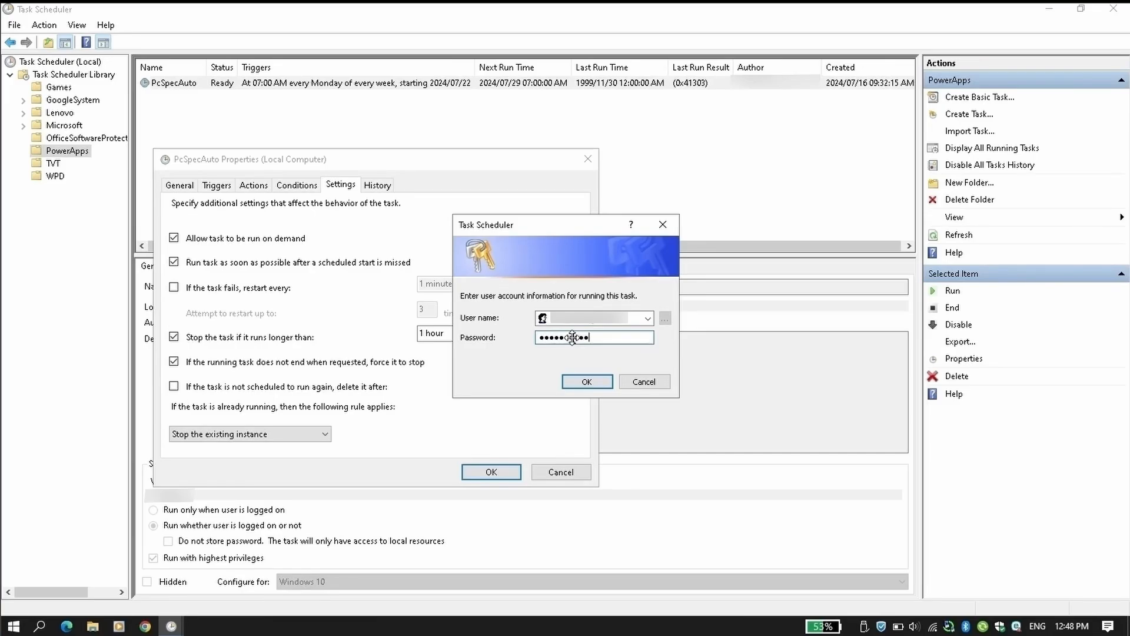
click(587, 382)
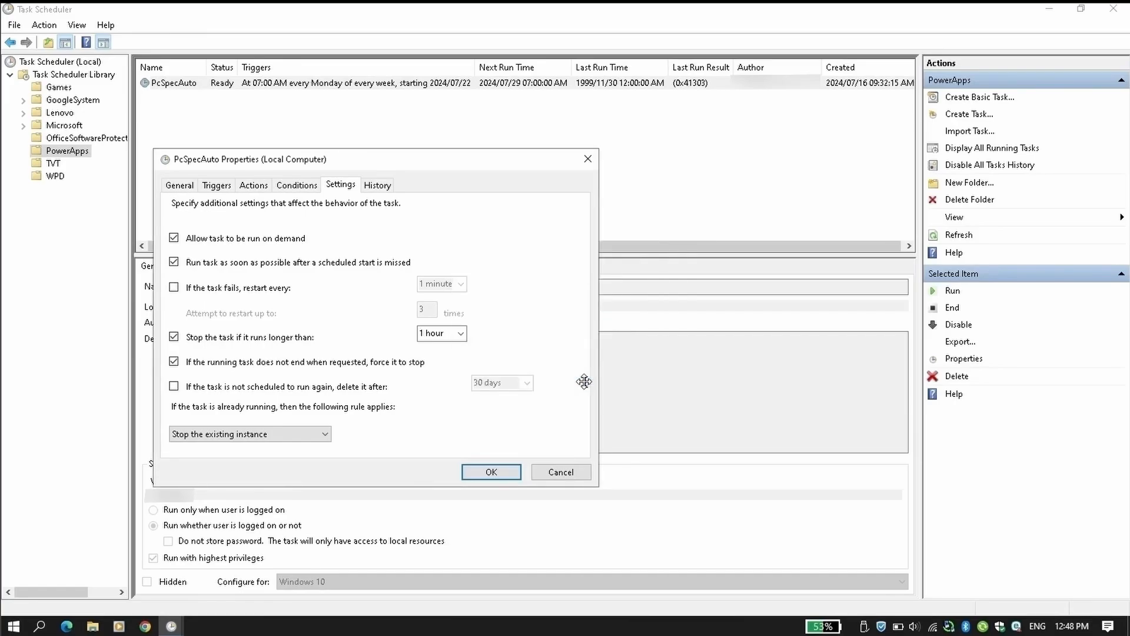